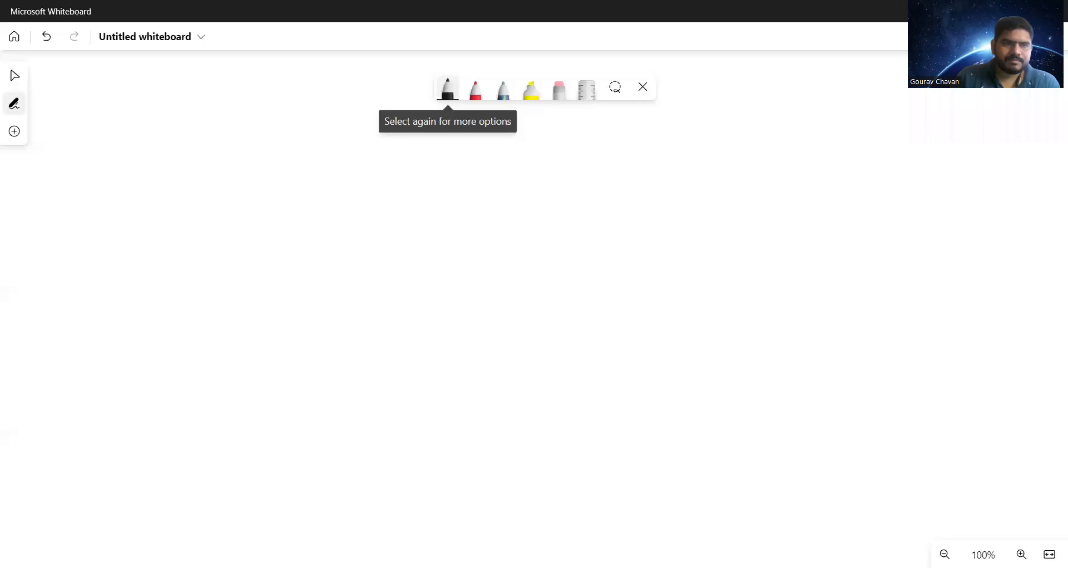
Step: Handwrite '4 Lokhitwadi Gopal Hari Deshmukh (1823-92) (69 yrs)', underlining each name word
drag(72, 133, 64, 161)
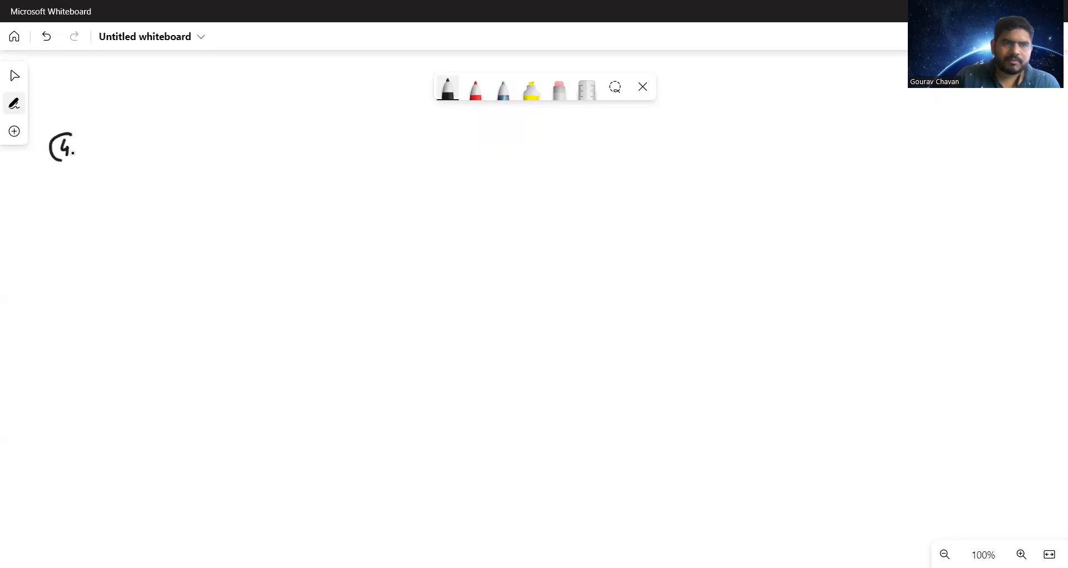
drag(88, 143, 197, 143)
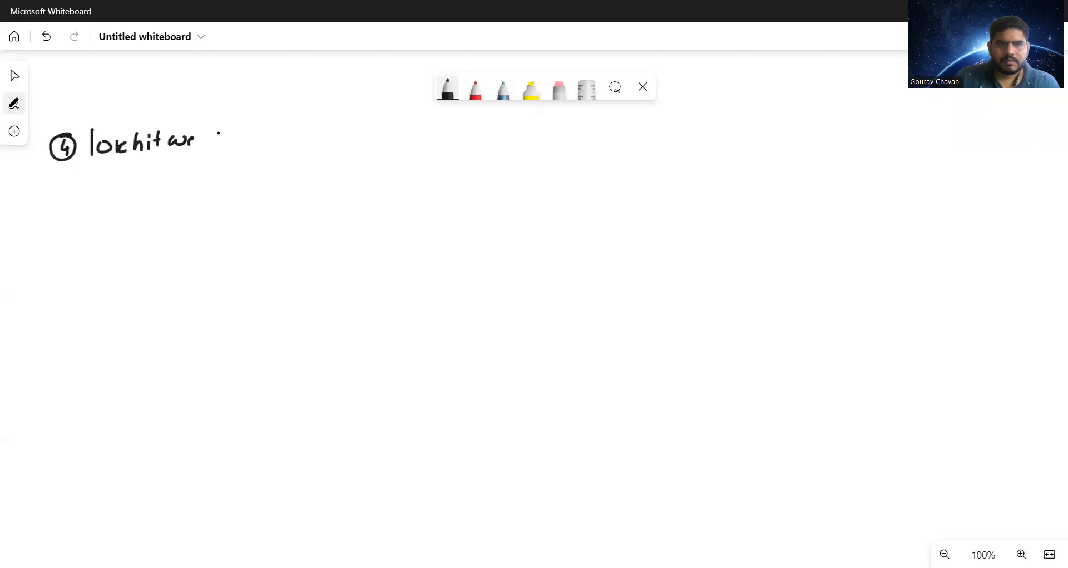
drag(198, 140, 402, 140)
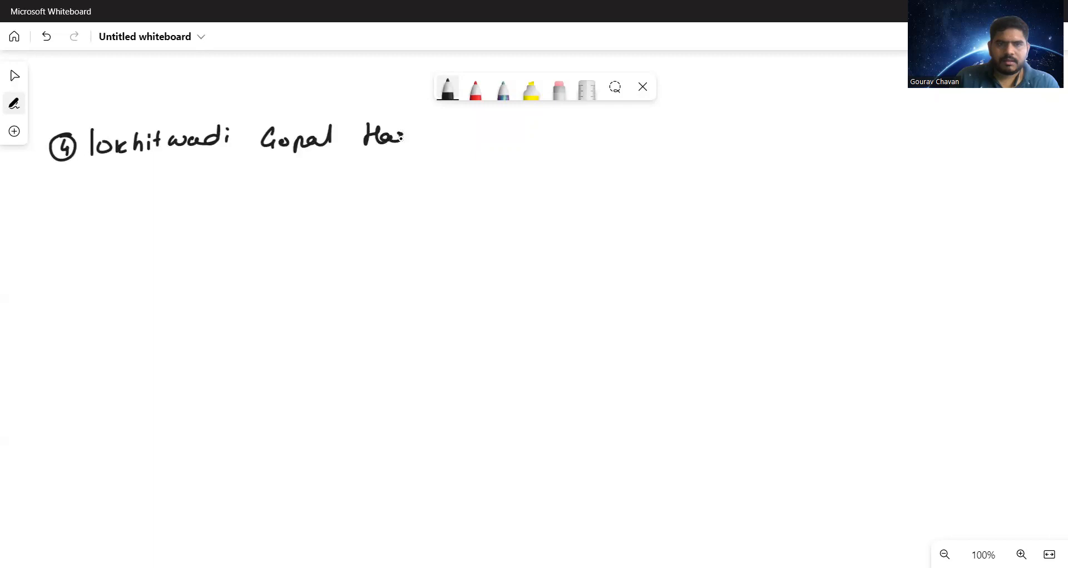
drag(436, 133, 548, 136)
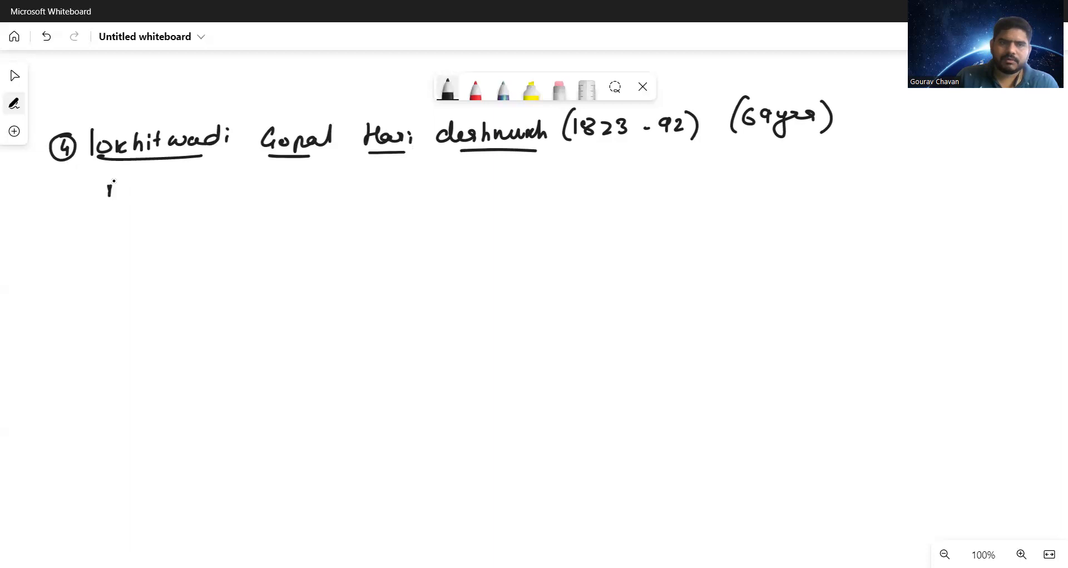
Step: Write 'Born on 18 Feb 1823 in Pune' and 'religious renaissance of Society', starting the languages bullet
drag(106, 184, 296, 187)
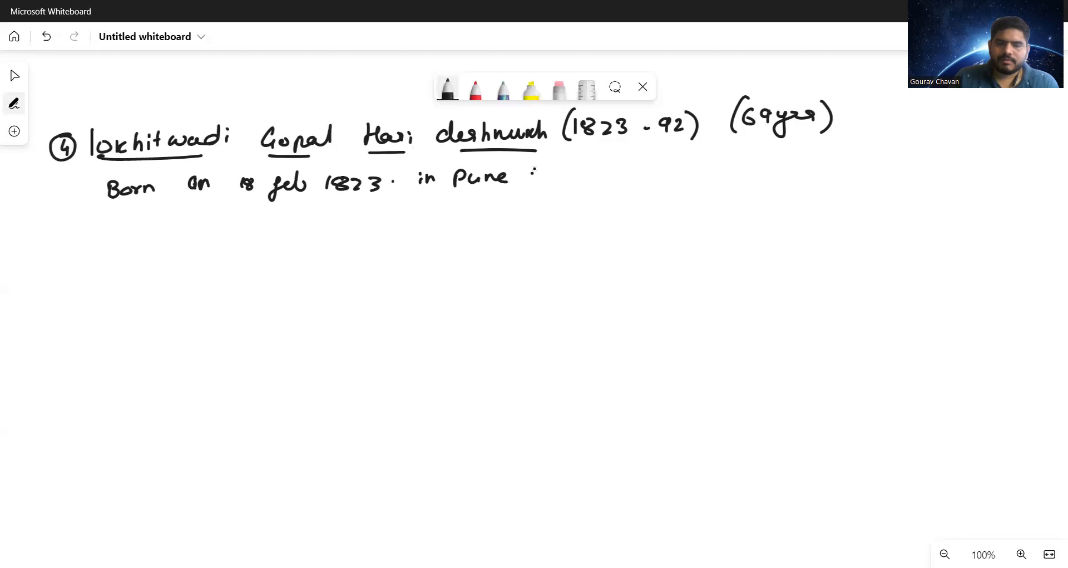
drag(112, 228, 194, 235)
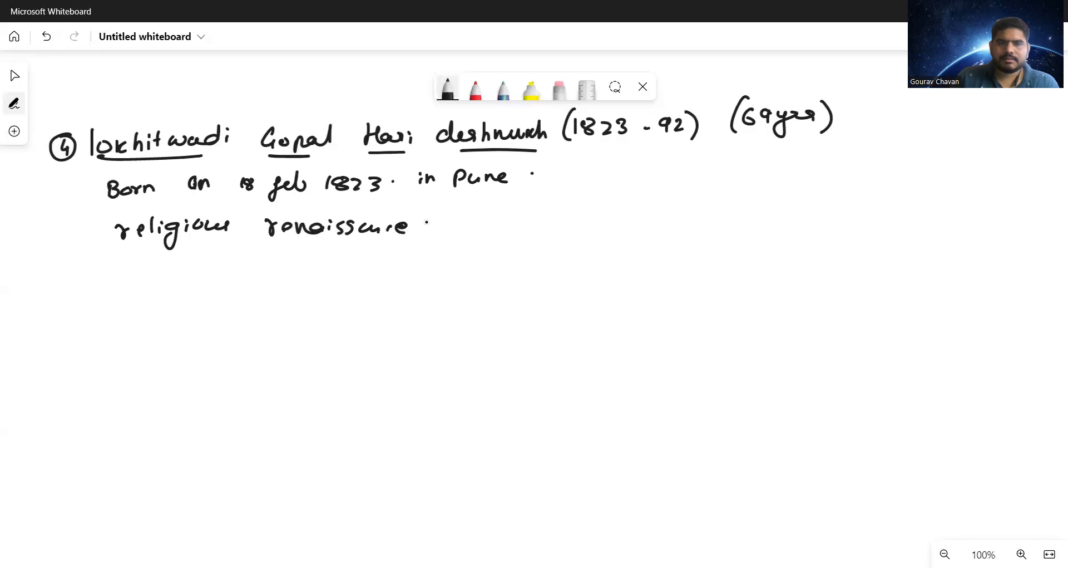
drag(436, 231, 518, 225)
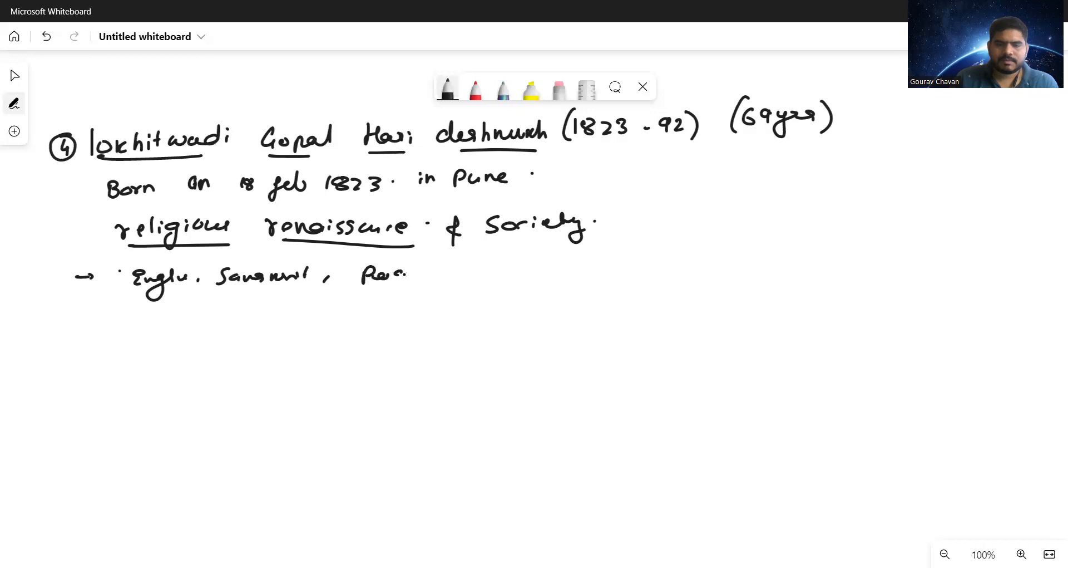
Step: Finish languages → translator, list posts Shirastedar to judge, add (Rao Bahadur) and a circled 2
drag(443, 276, 620, 276)
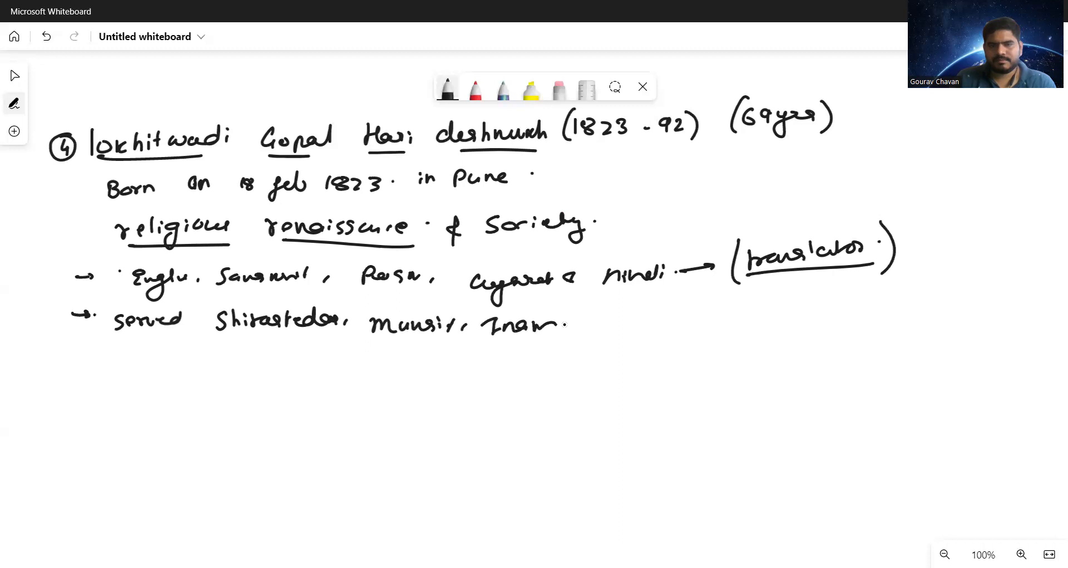
text(Commissioner & judge)
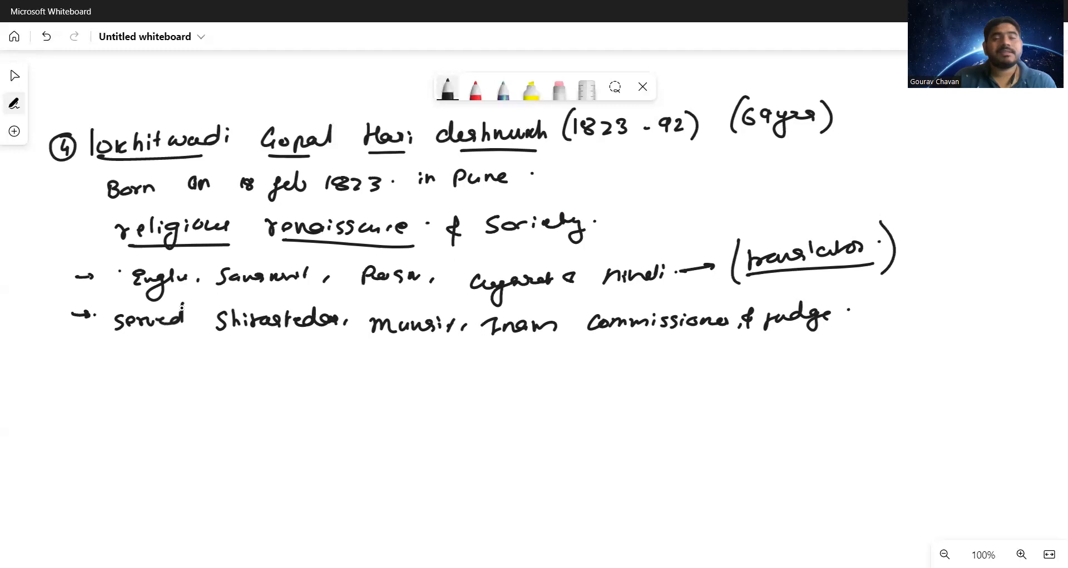
drag(71, 351, 102, 351)
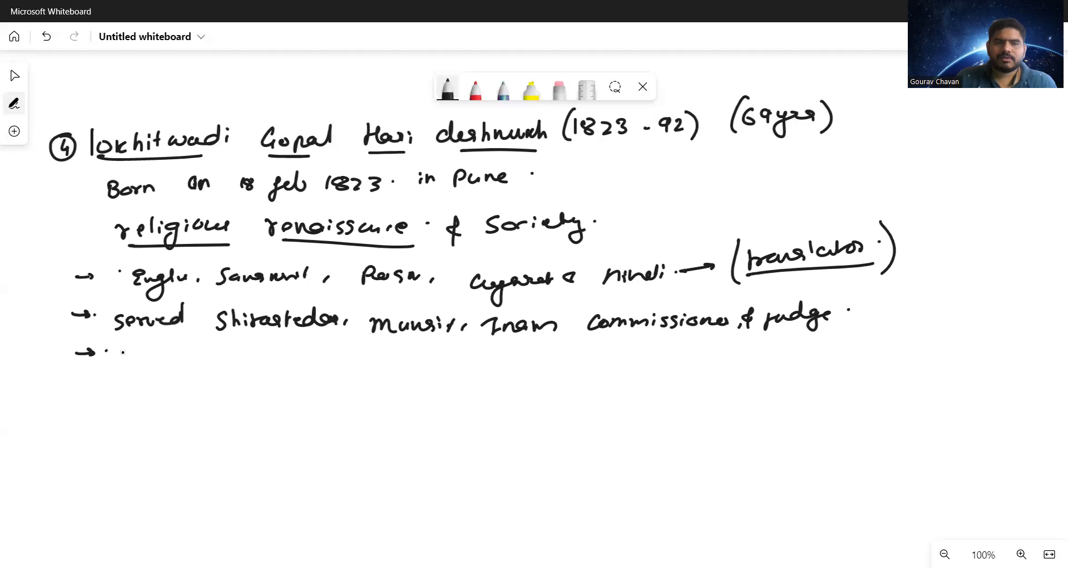
text(Rao bahadur)
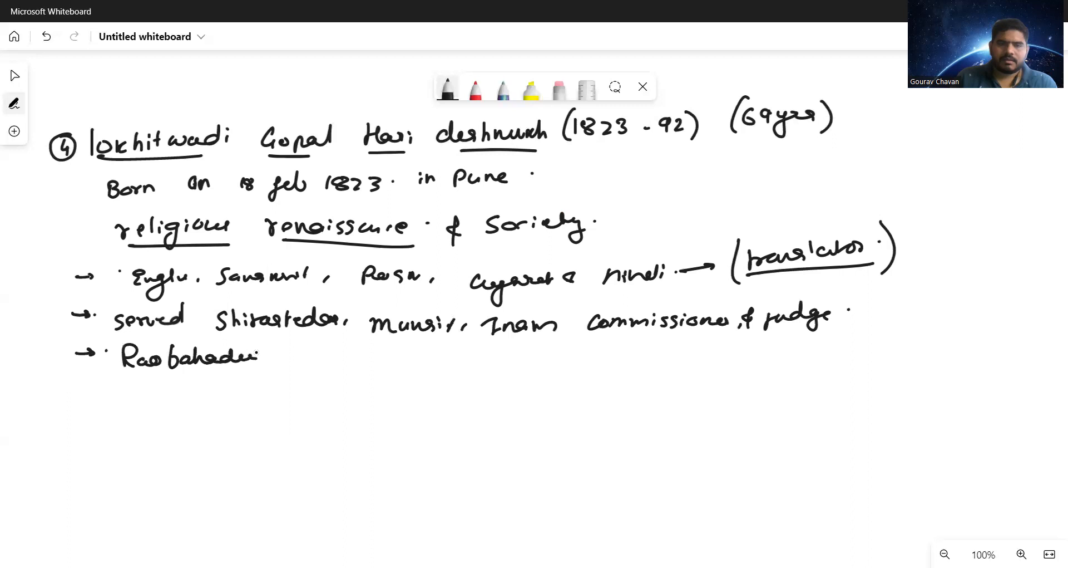
drag(112, 355, 279, 354)
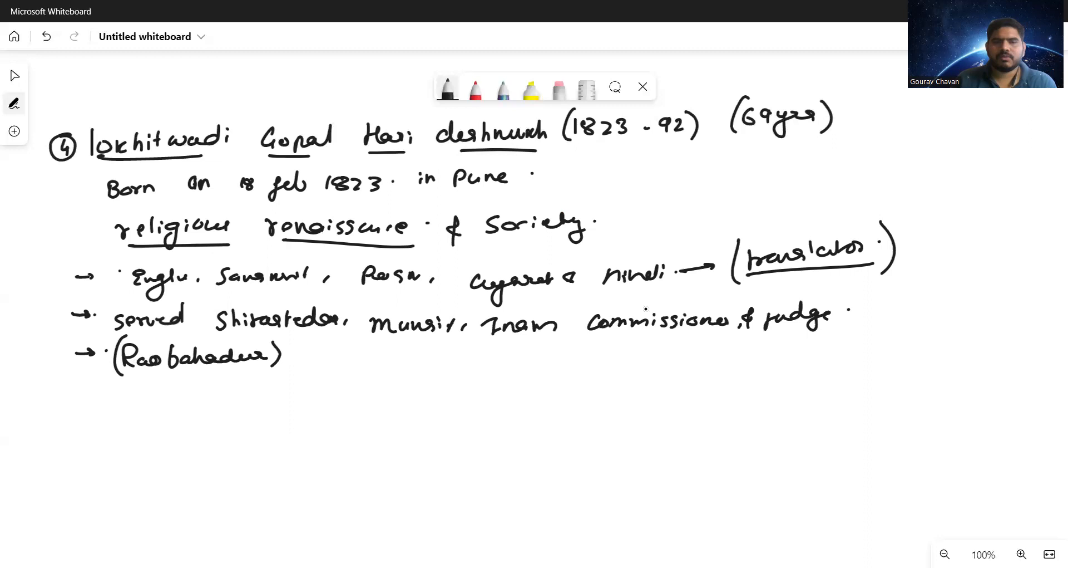
drag(893, 170, 974, 169)
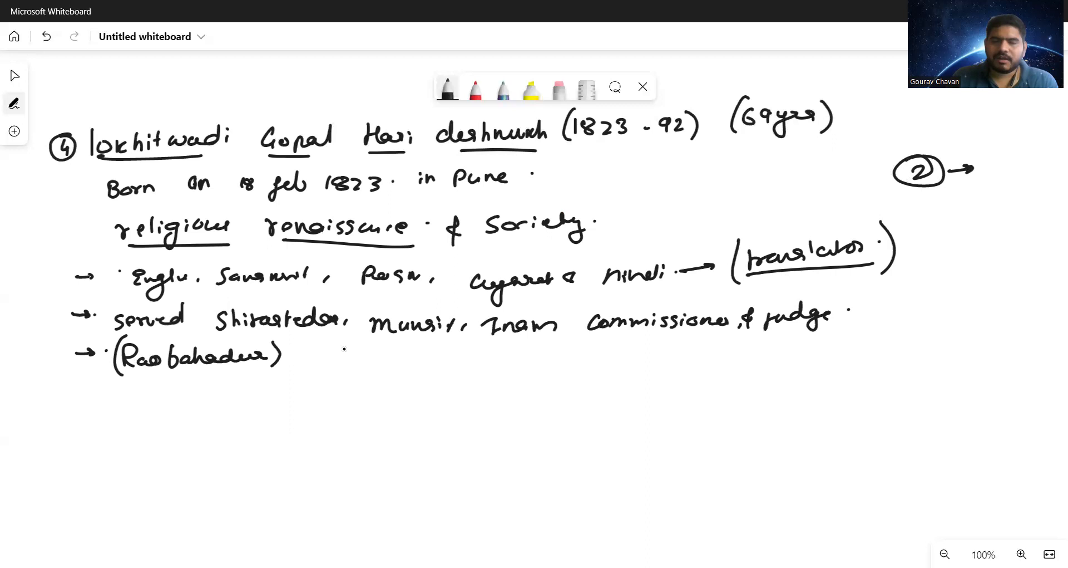
Step: Add 'write in Bhau Mahajan newspaper → Prabhakar' and an underlined 'Shat patres' bullet
drag(95, 164, 225, 154)
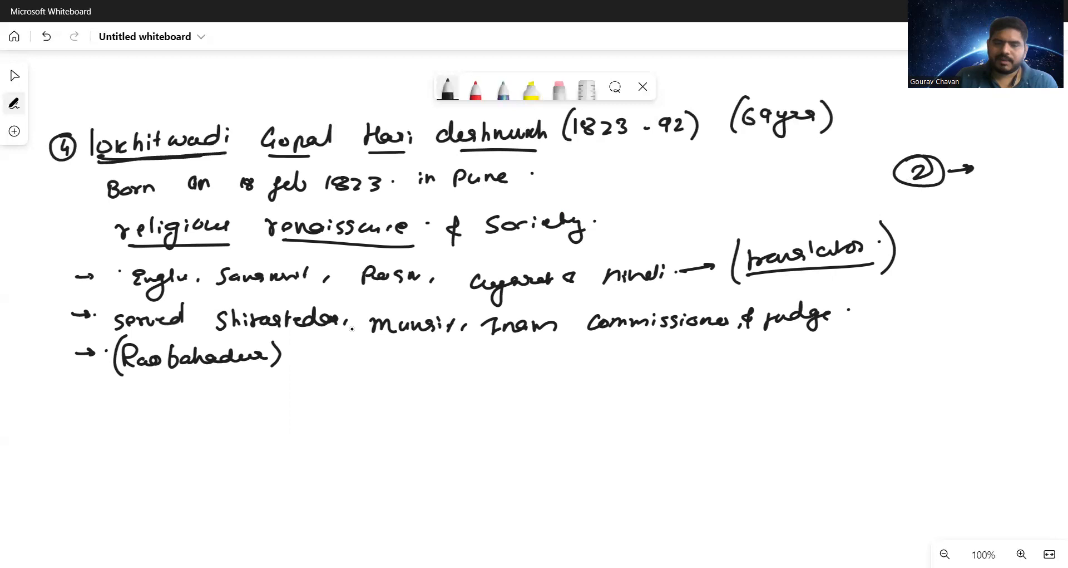
drag(73, 388, 99, 387)
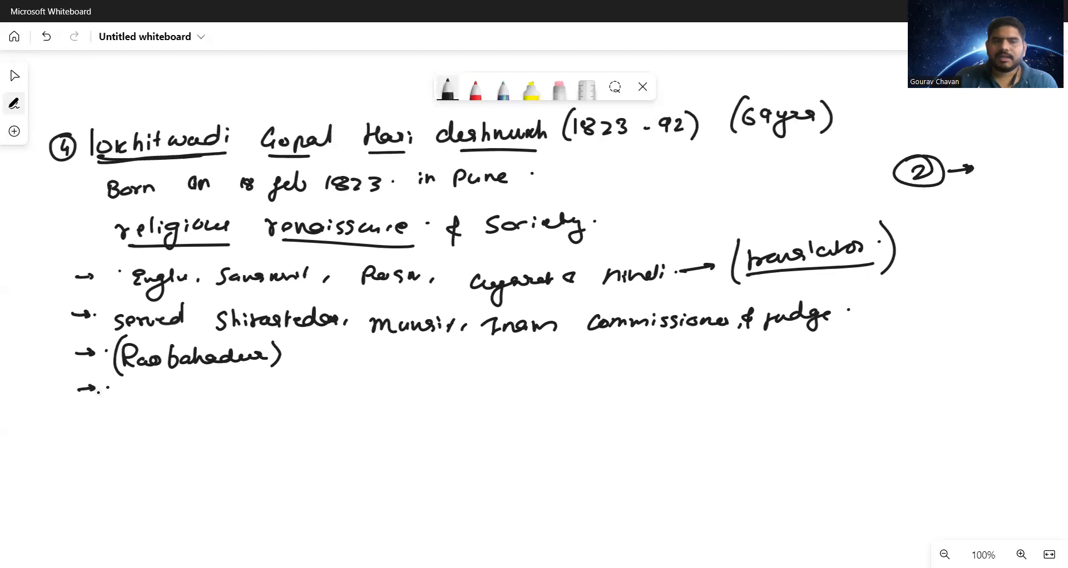
drag(116, 385, 300, 378)
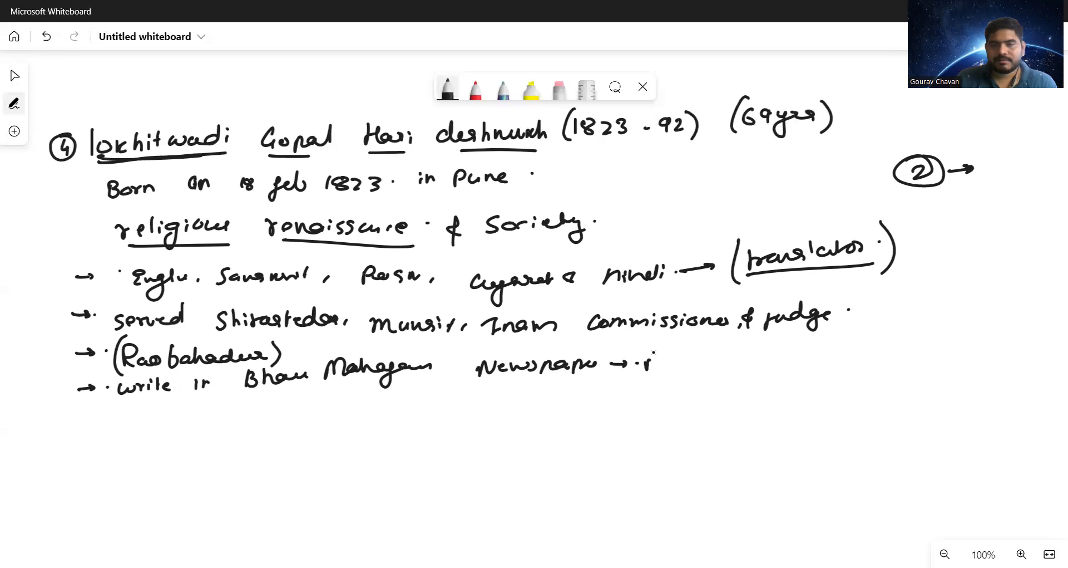
drag(654, 364, 784, 351)
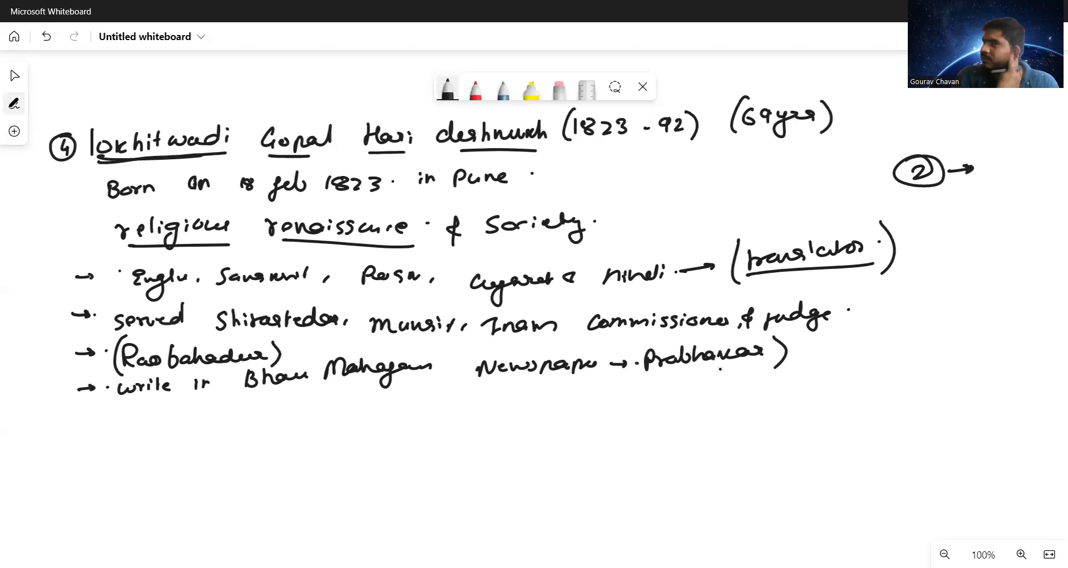
drag(259, 392, 402, 371)
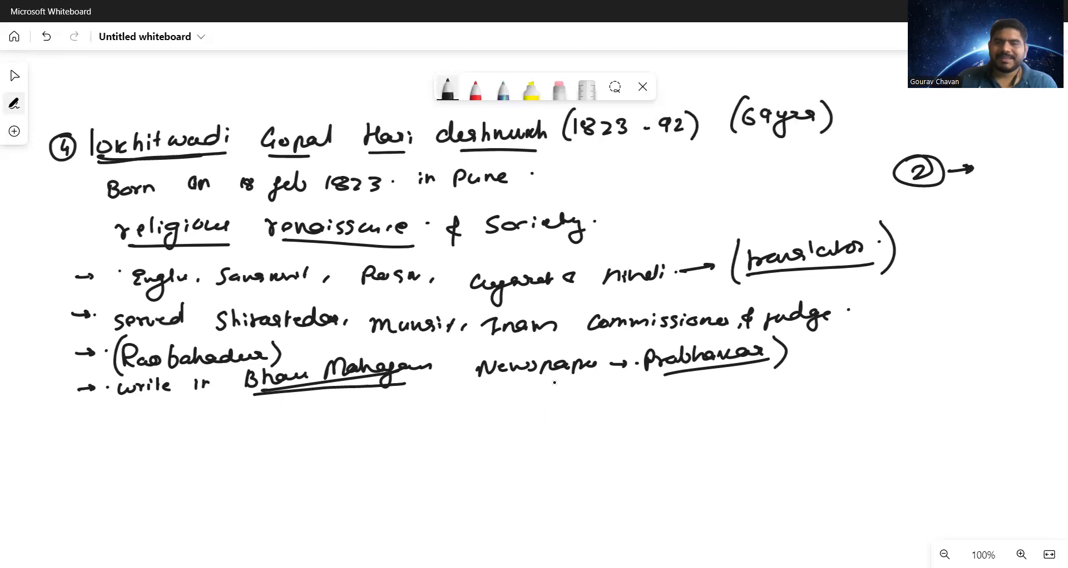
drag(76, 413, 109, 413)
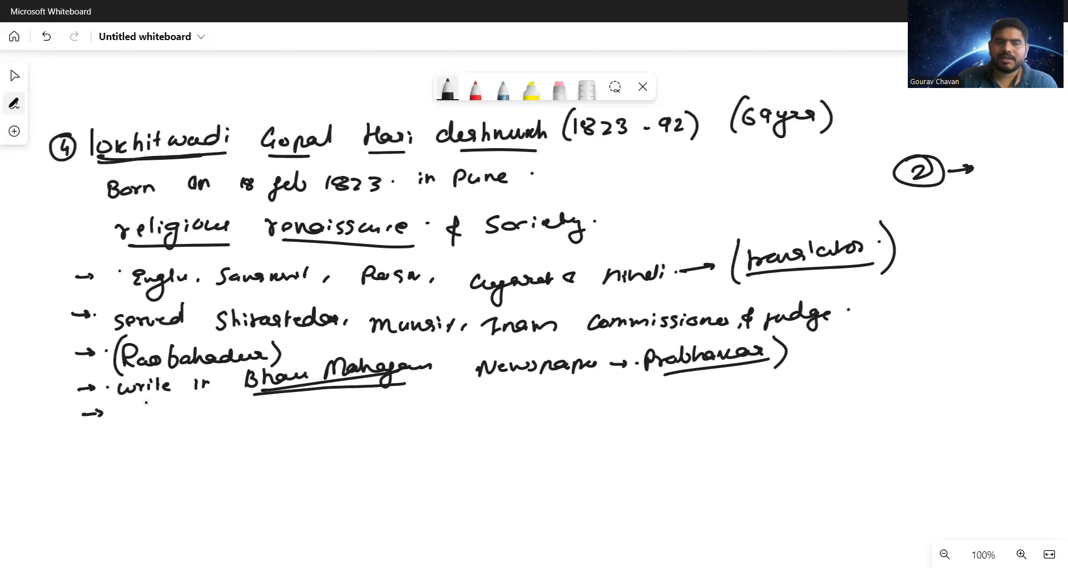
drag(136, 412, 279, 415)
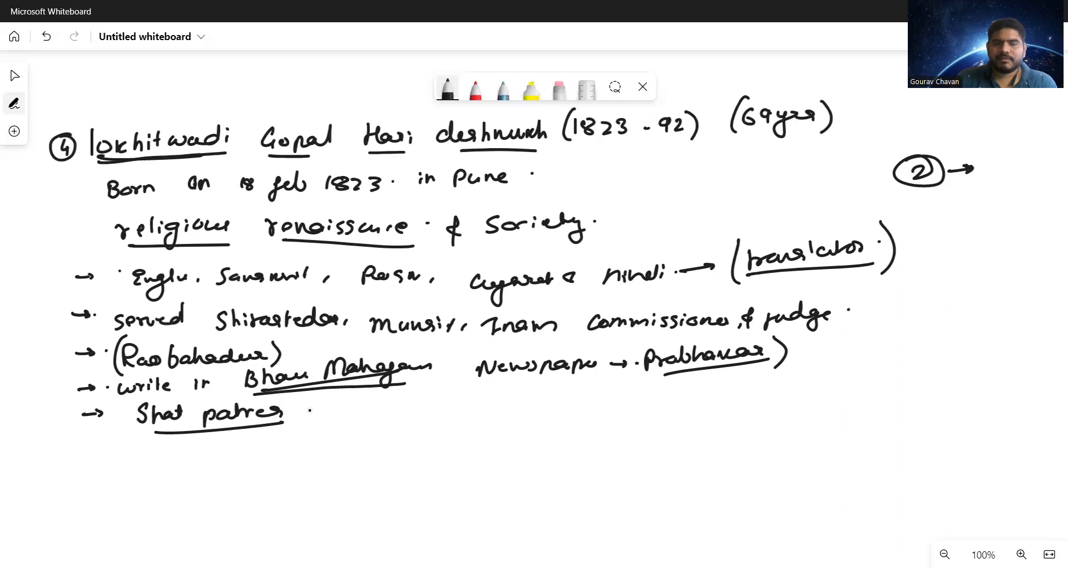
Step: After Shat patres, add a Books bullet listing Laxmi Dnyan, Aitihasik Goshti, Bhikshuk and others
drag(293, 411, 330, 411)
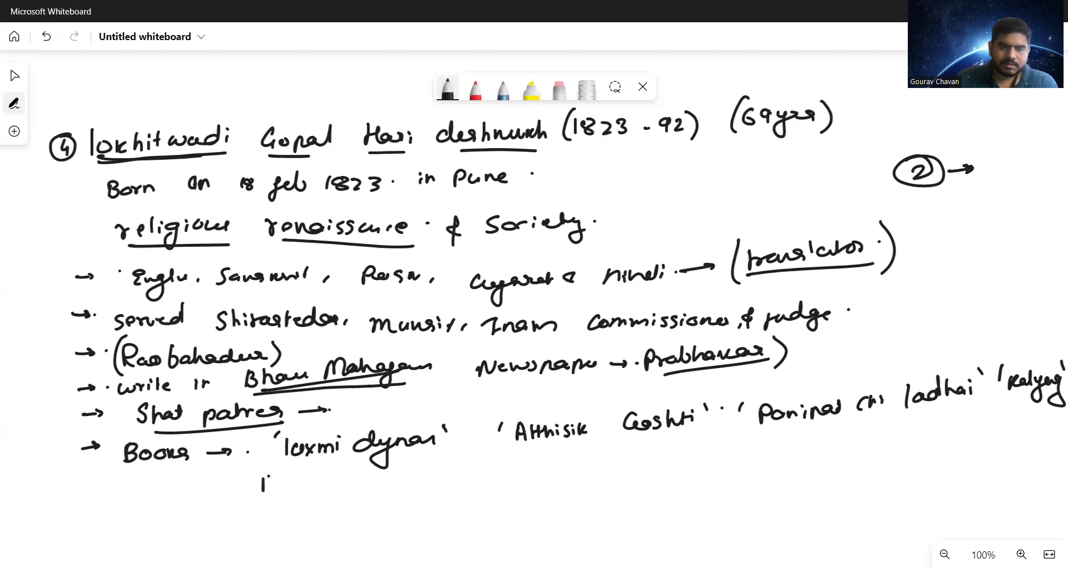
drag(259, 477, 367, 484)
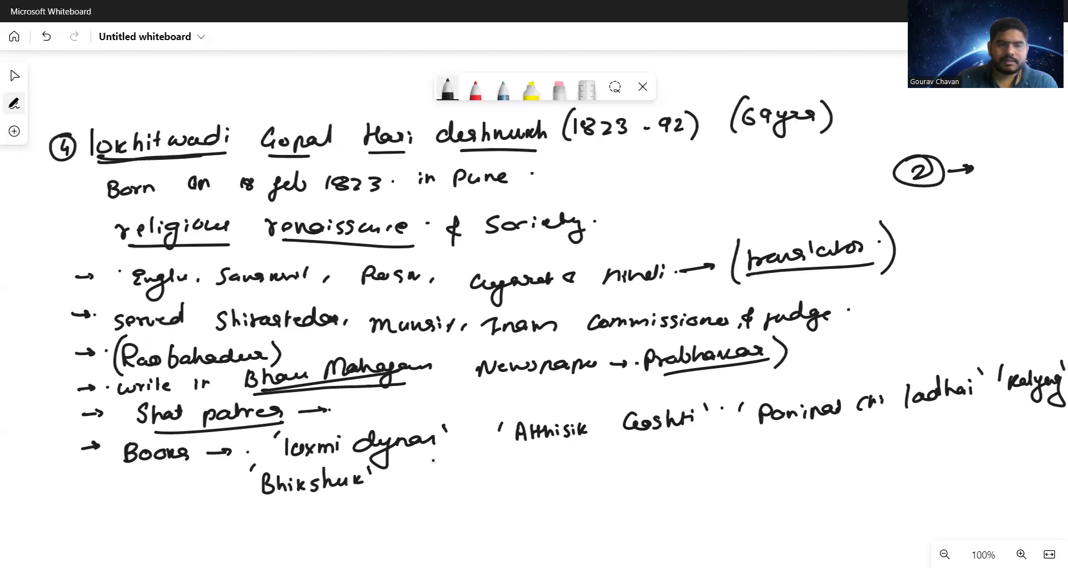
drag(409, 471, 488, 470)
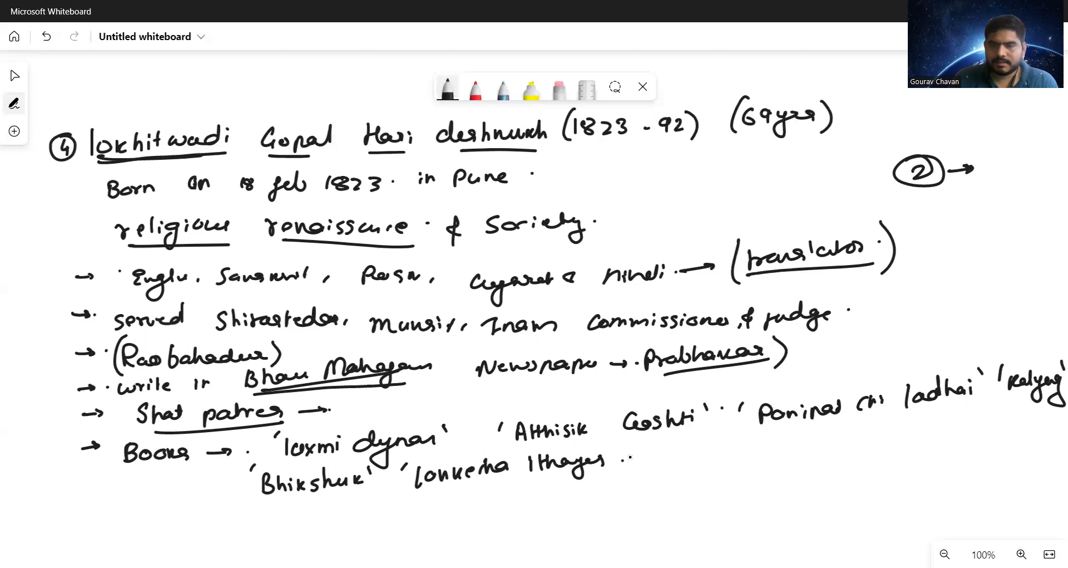
text('jati bhed' ' Geeta vavra)
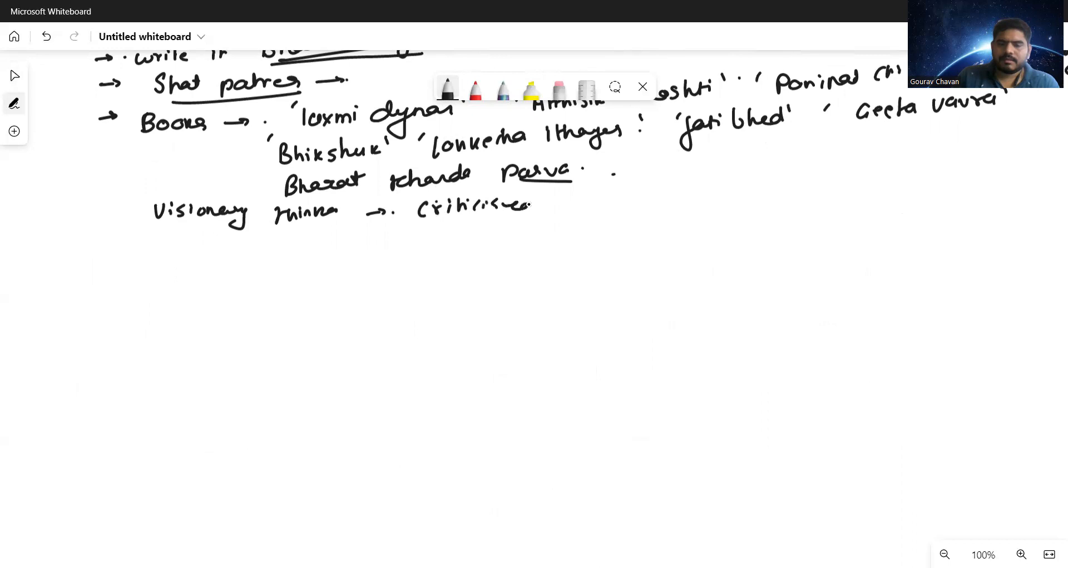
Step: Write the underlined 'criticised evils in society → customs & traditions' note
drag(580, 201, 770, 201)
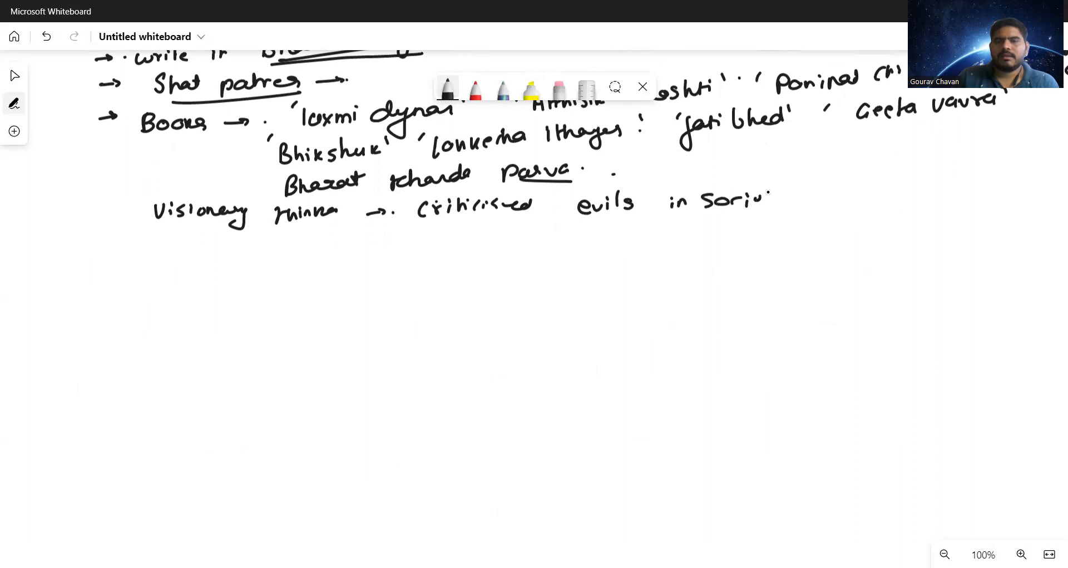
drag(595, 216, 811, 198)
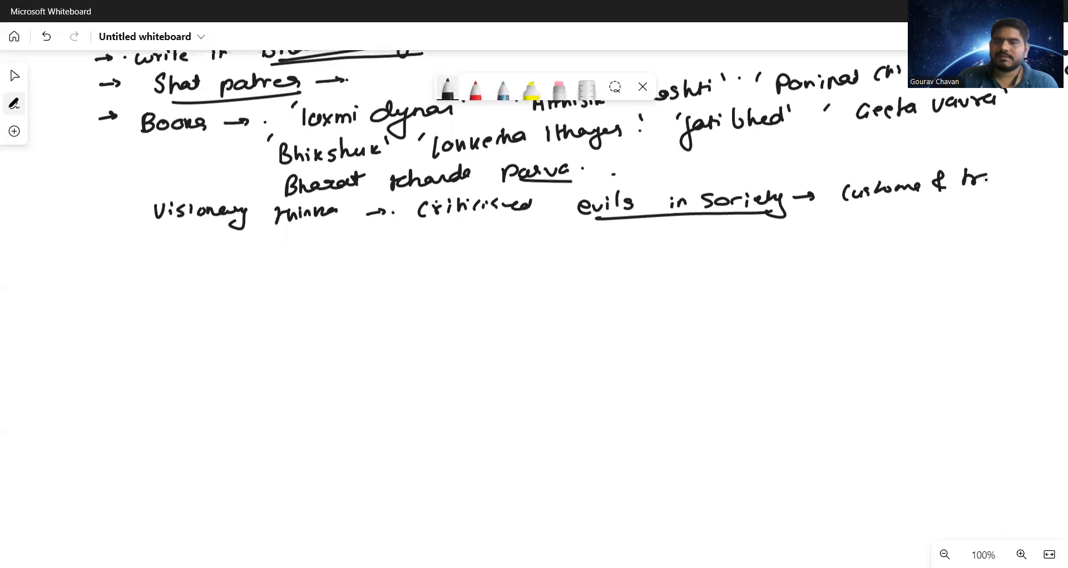
drag(961, 177, 1050, 187)
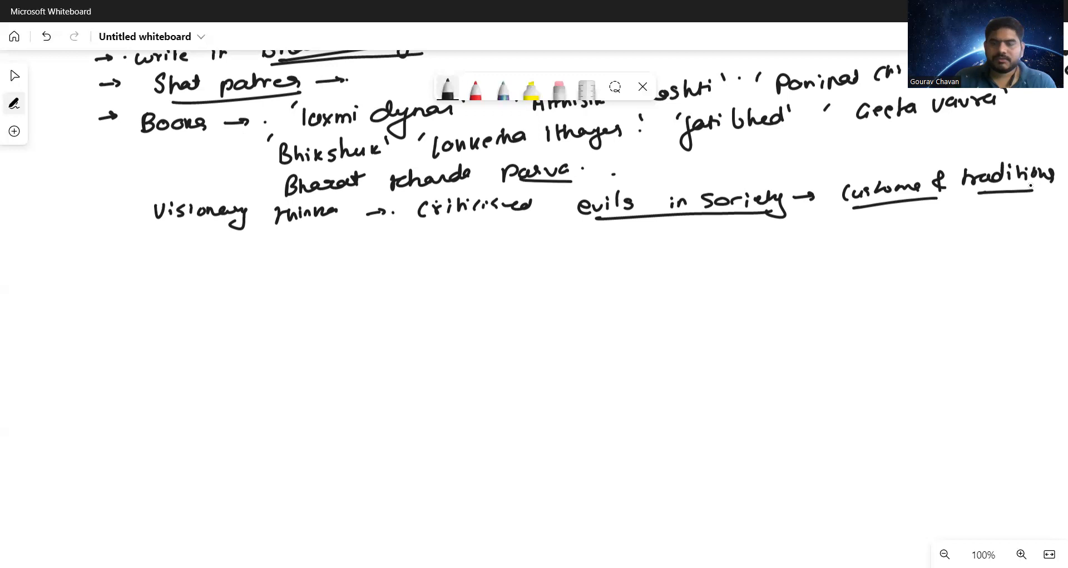
click(189, 259)
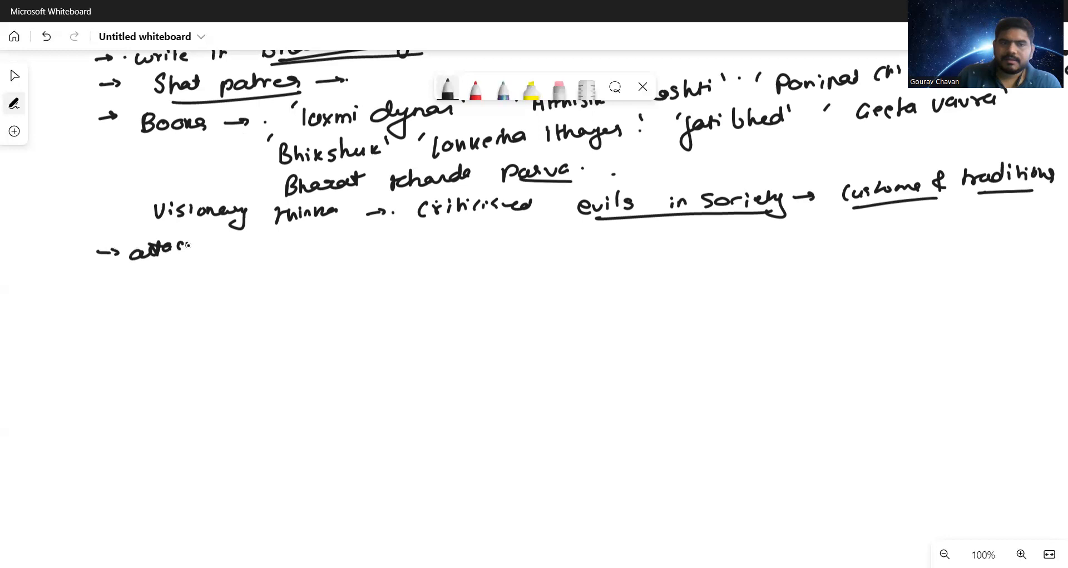
Step: Write '→ attacked on meaningless customs: child marriage, dowry, polygamy'
drag(197, 246, 409, 249)
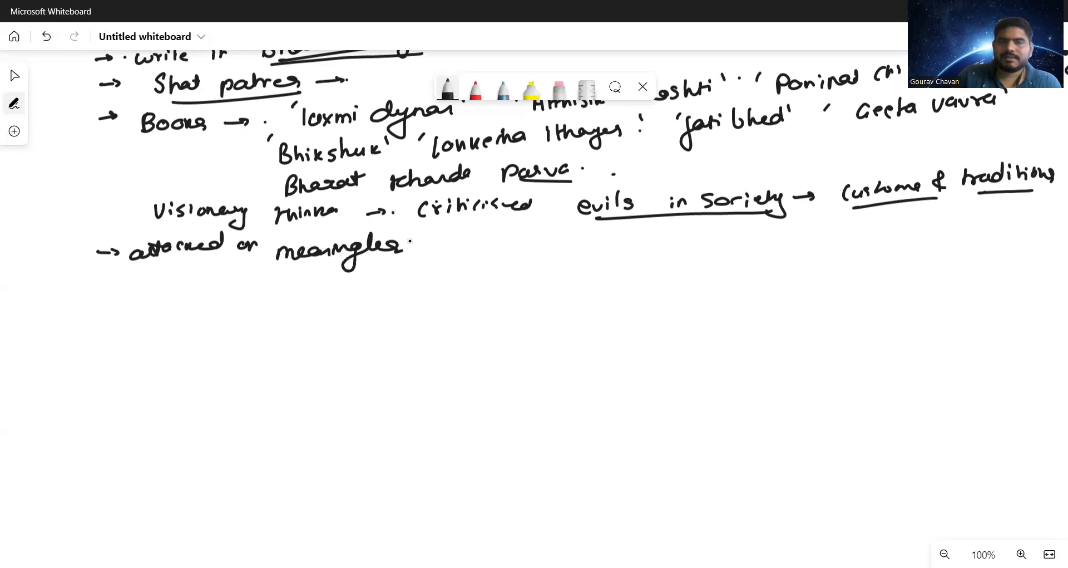
drag(436, 245, 552, 246)
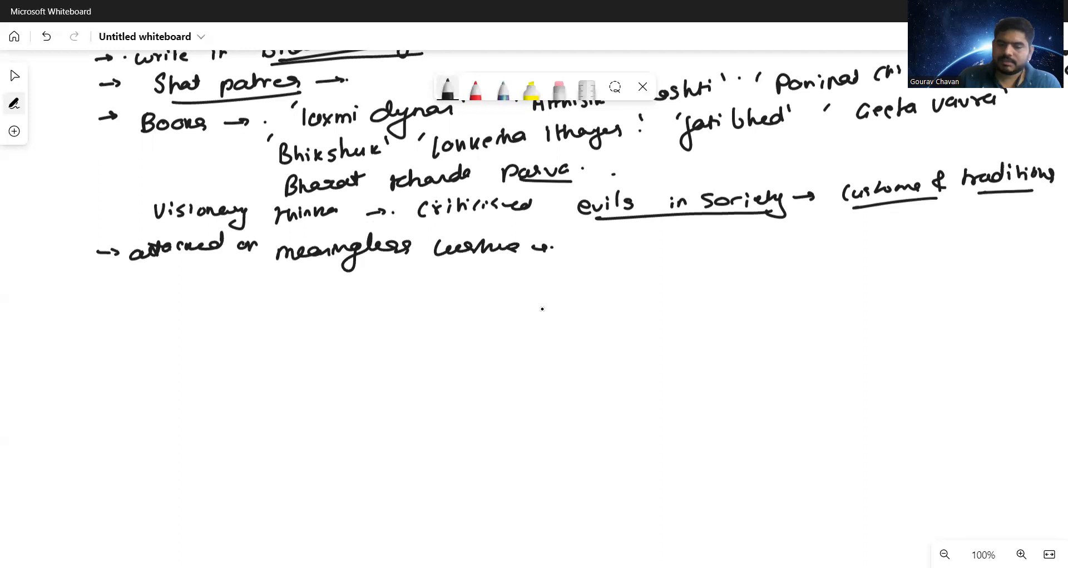
drag(562, 242, 740, 246)
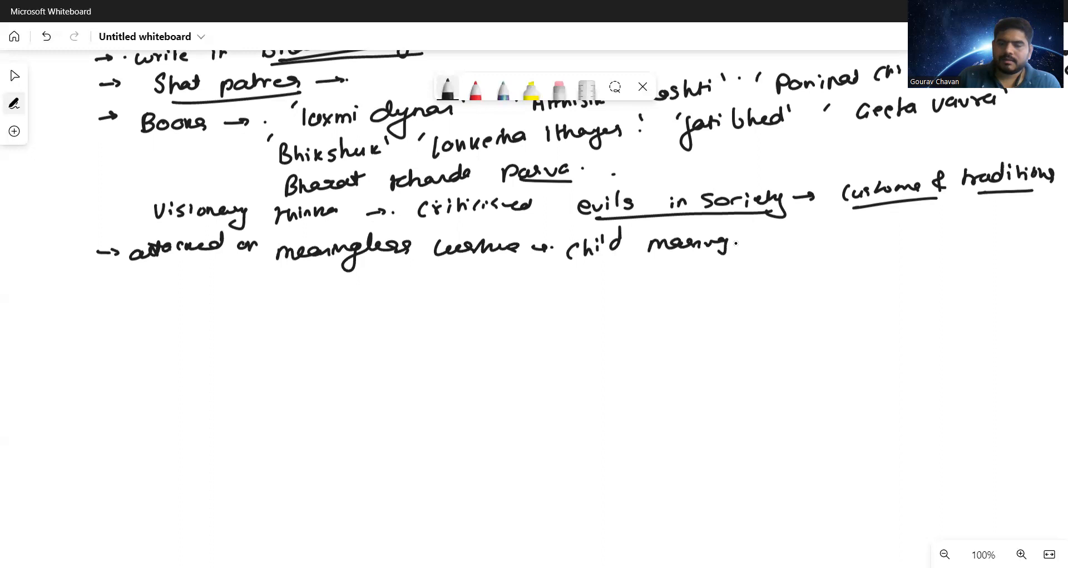
drag(743, 243, 954, 242)
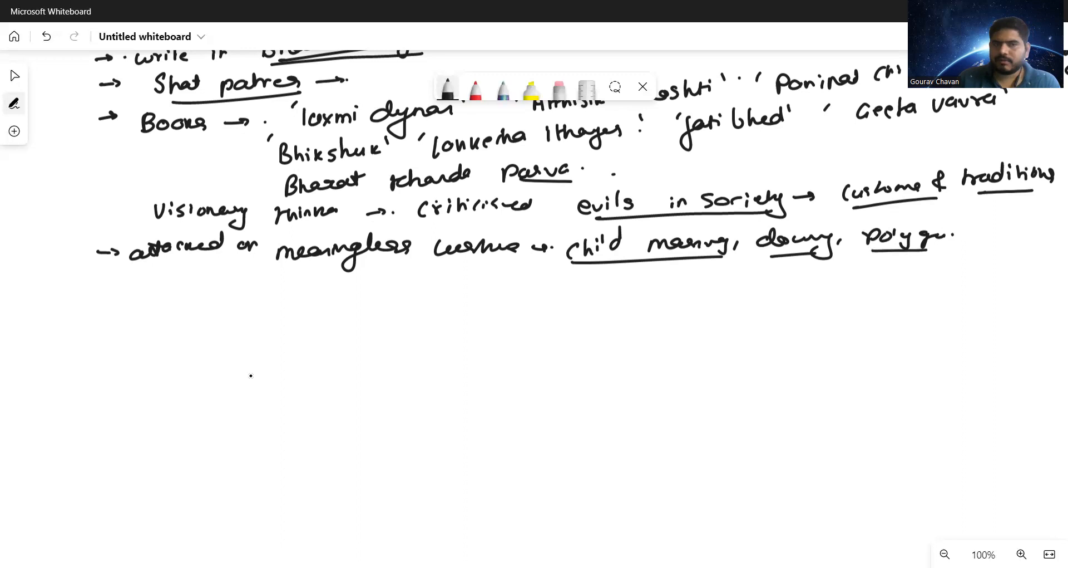
Step: Add 'support all round development H&M, W&M, W = M' with underlined terms
click(367, 289)
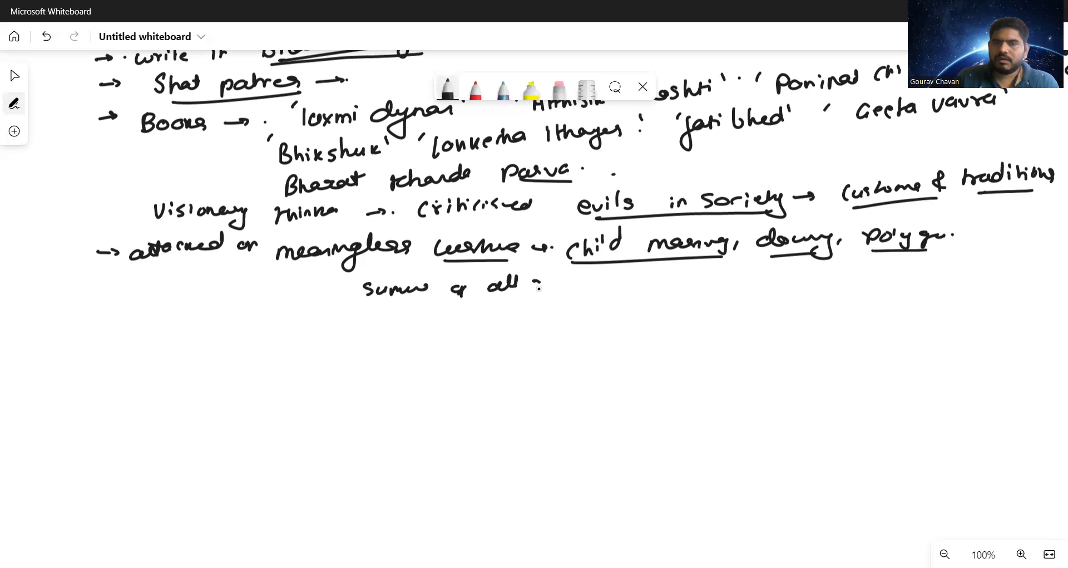
drag(538, 278, 722, 278)
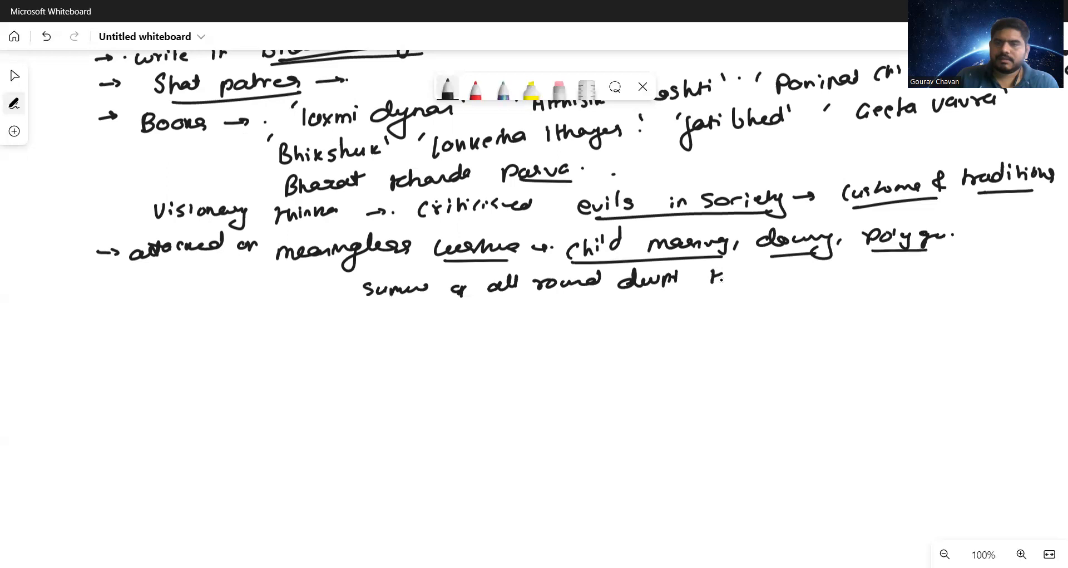
drag(701, 276, 879, 279)
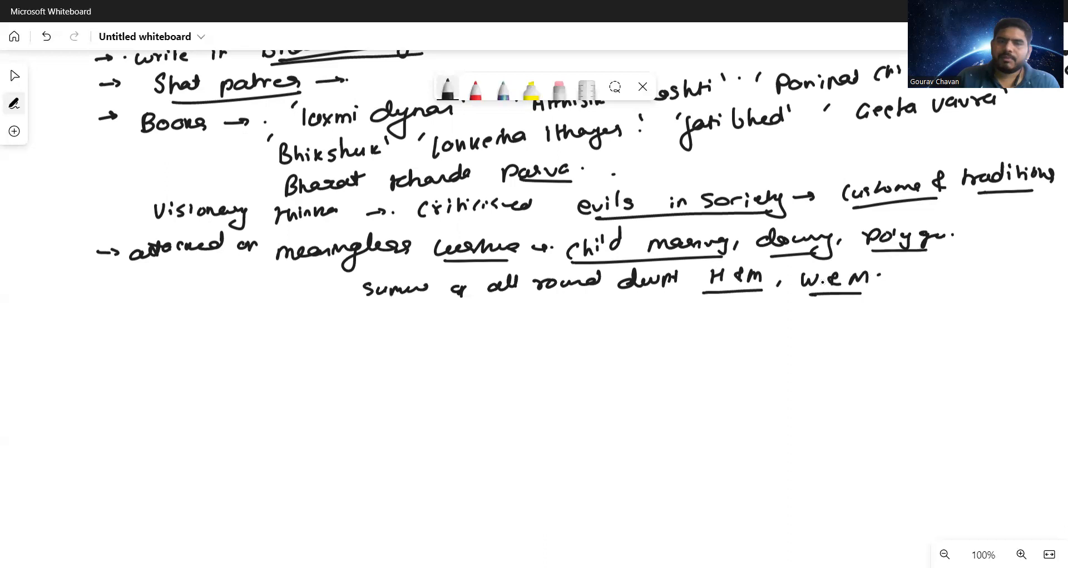
drag(913, 266, 974, 269)
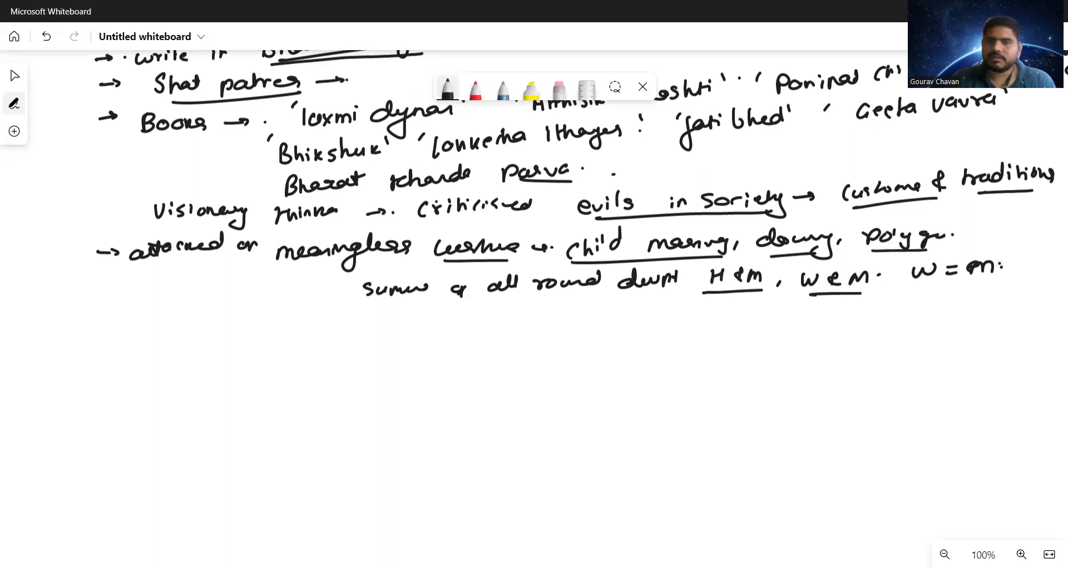
Step: Write the underlined 'Society should be homogeneous' with circled IB and SL, ≠ and ≈ symbols
drag(94, 337, 113, 334)
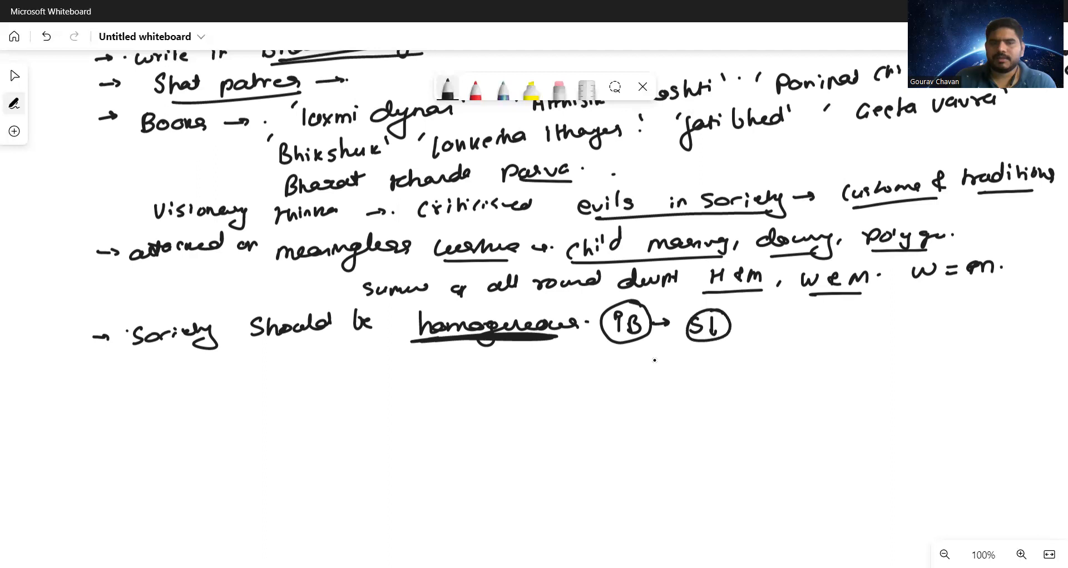
drag(654, 325, 681, 321)
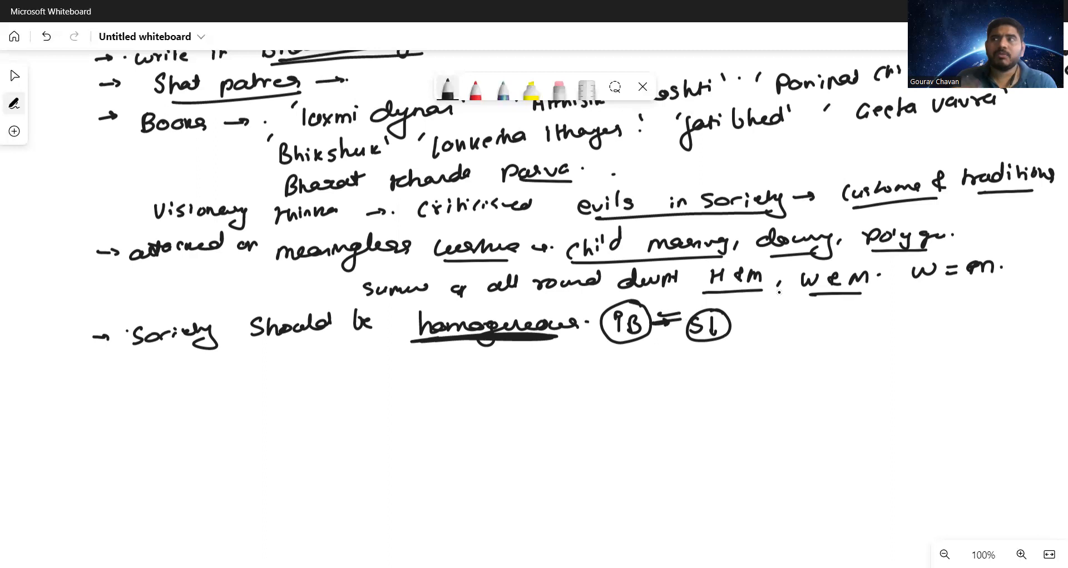
drag(746, 323, 824, 322)
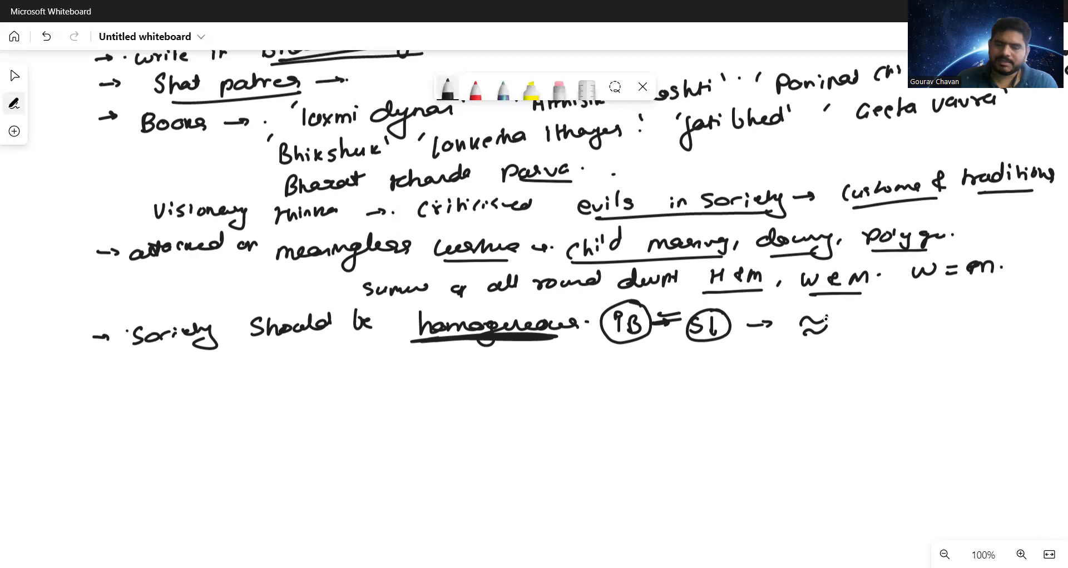
drag(92, 388, 139, 392)
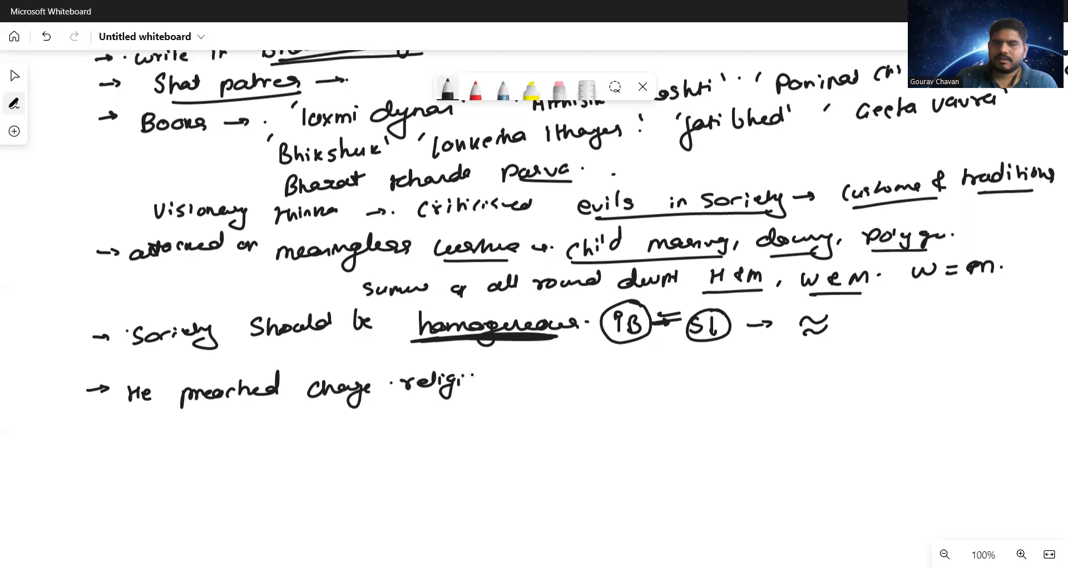
Step: Write 'He preached change religion & customs as per time, Casteism abolished' and 'women should be educated = males'
drag(491, 374, 619, 378)
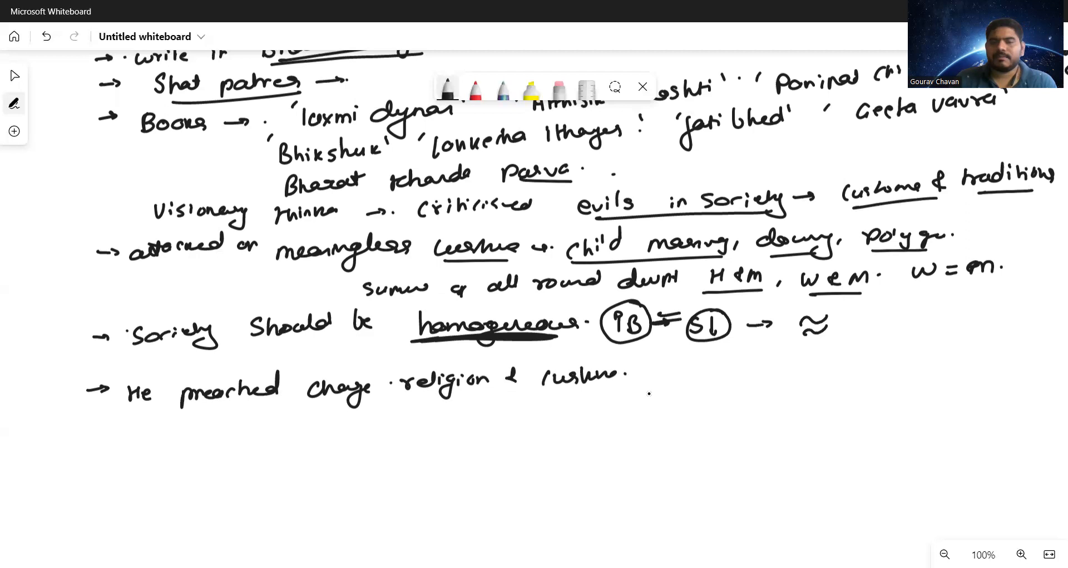
drag(640, 371, 804, 361)
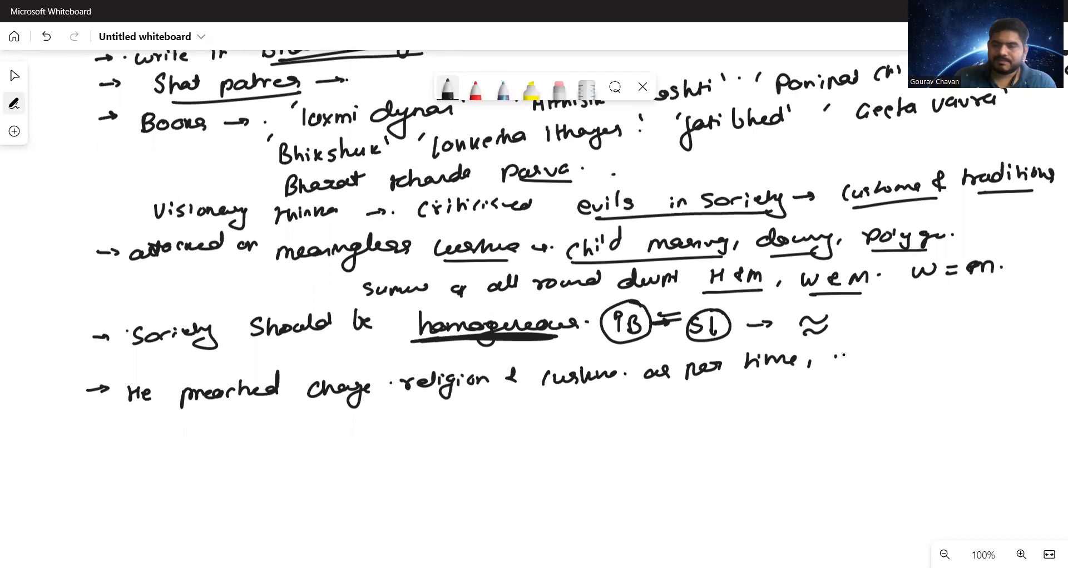
drag(834, 351, 919, 351)
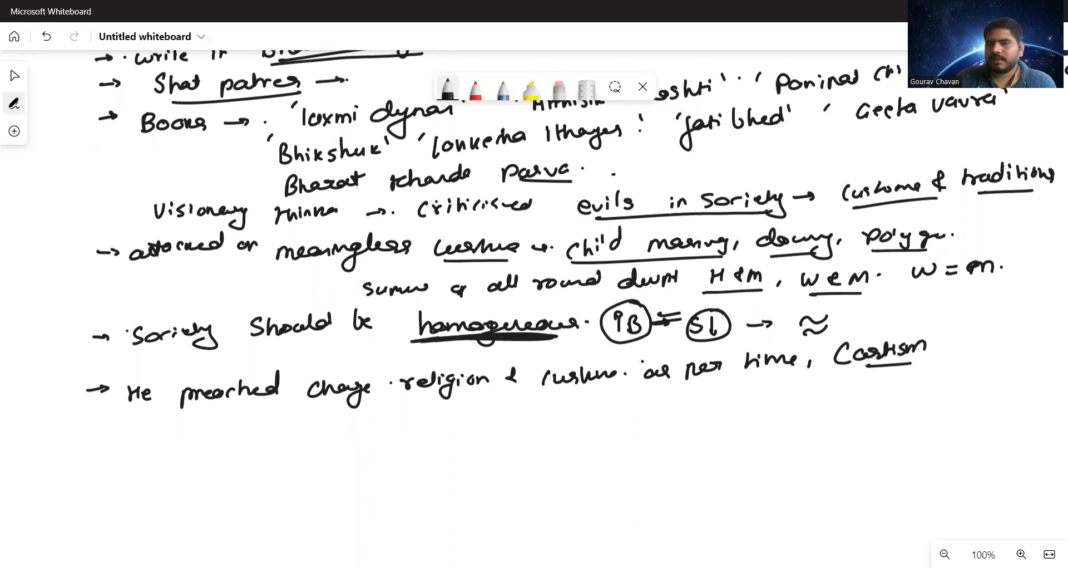
text(abolish.)
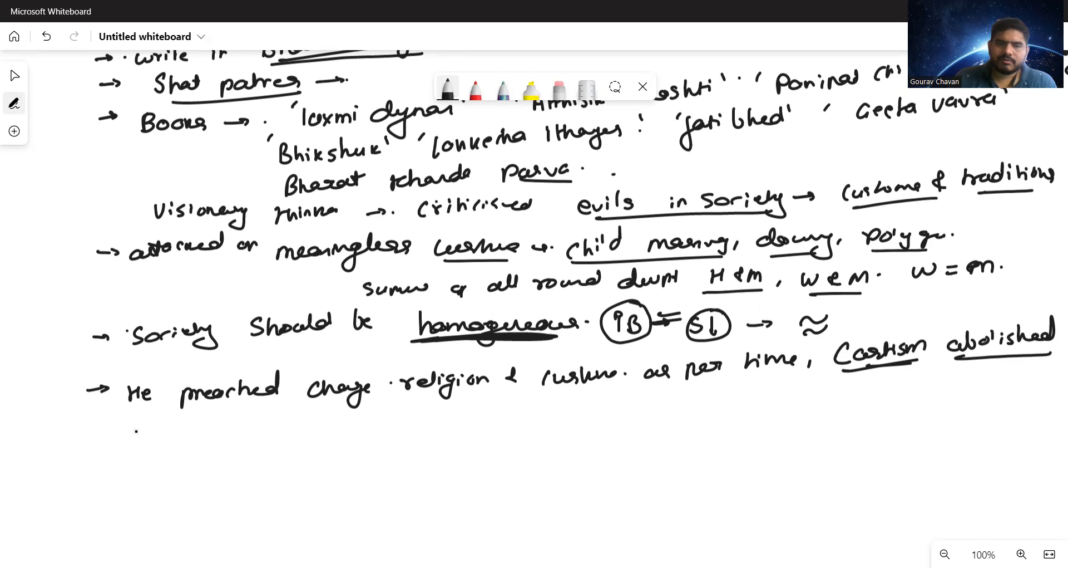
drag(129, 423, 334, 425)
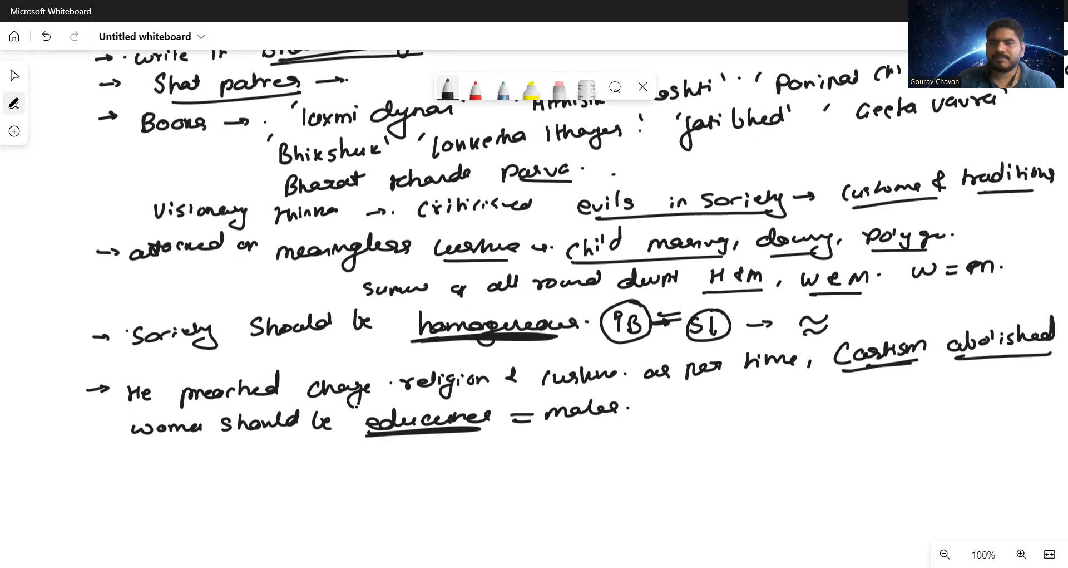
Step: Add an underlined '→ Lokhitwadi' and note '(Deshmukh) → Siddhaye'
drag(655, 408, 689, 404)
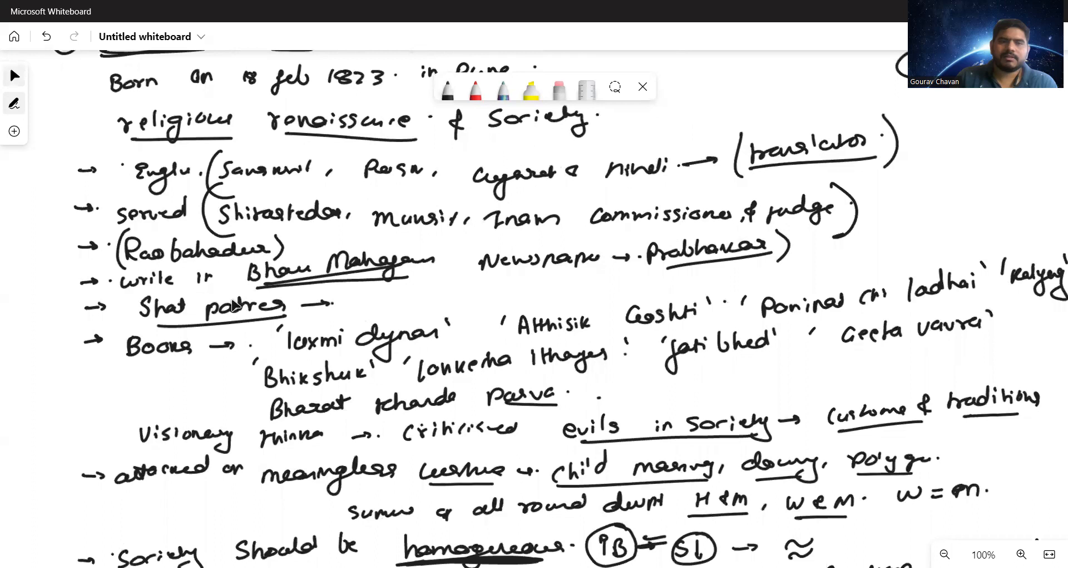
scroll(down, 3)
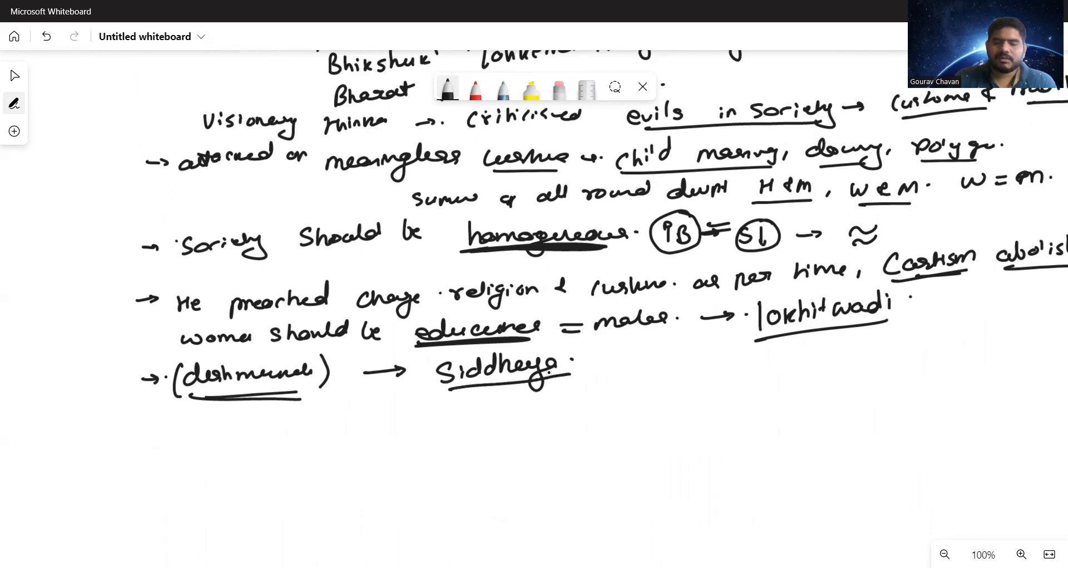
drag(136, 434, 171, 431)
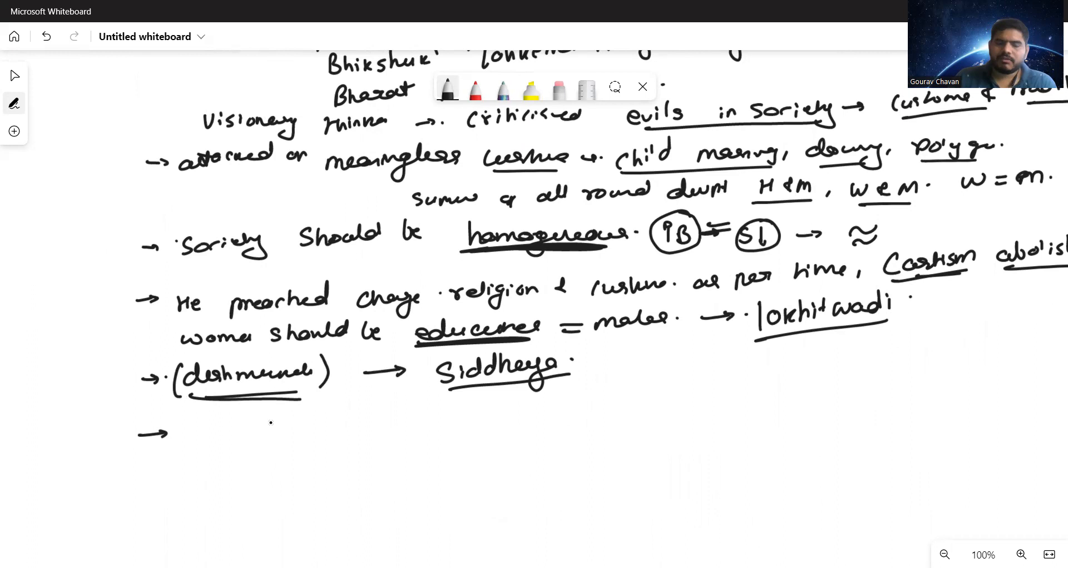